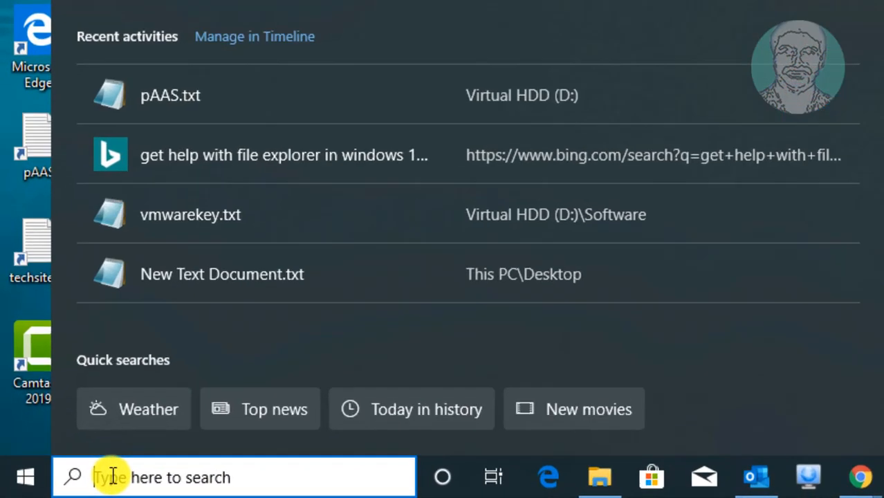
# Search for regedit and launch the Registry Editor app.
pyautogui.write('regedit')
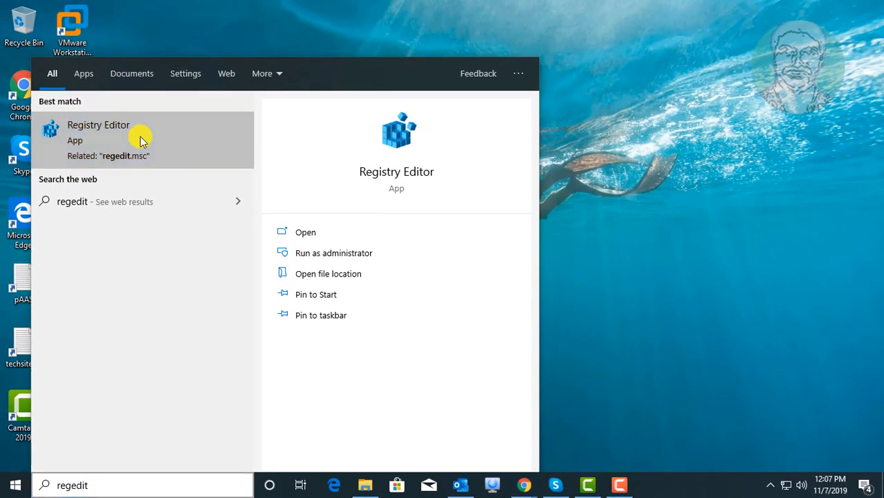
pyautogui.click(98, 136)
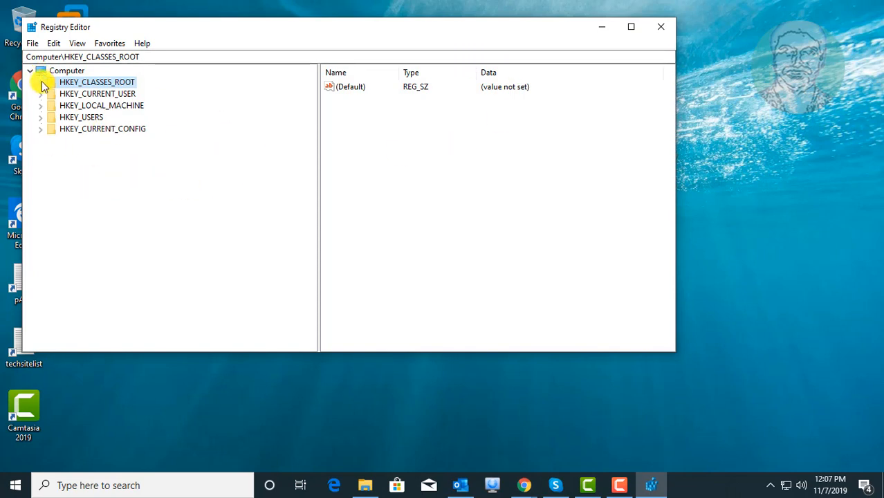
# Expand HKEY_CLASSES_ROOT and scroll its subkeys down until the MIME key is visible.
pyautogui.click(41, 82)
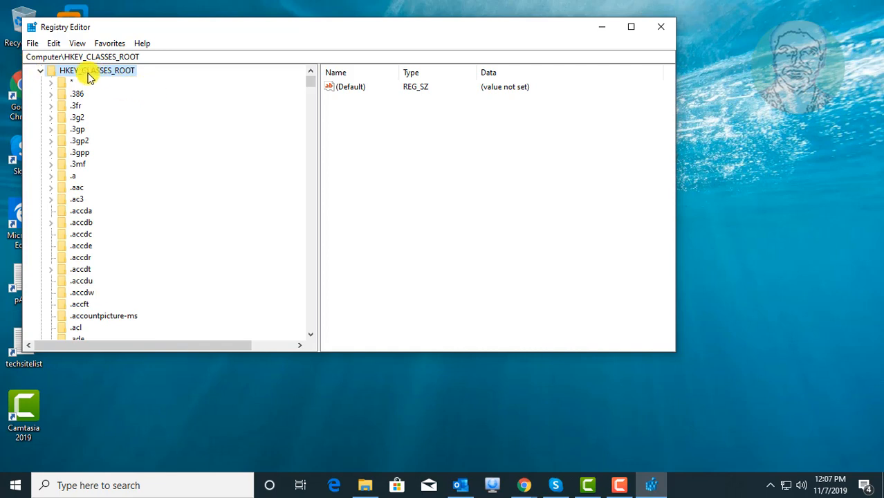
pyautogui.scroll(-3)
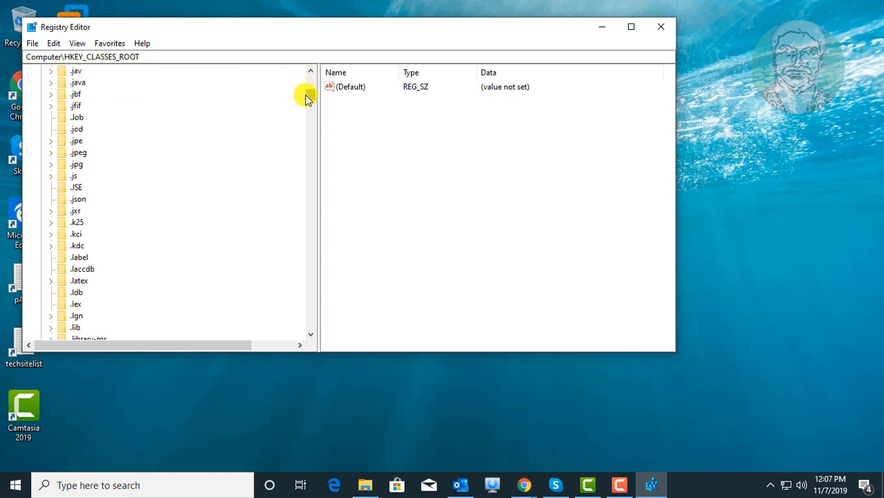
pyautogui.scroll(-3)
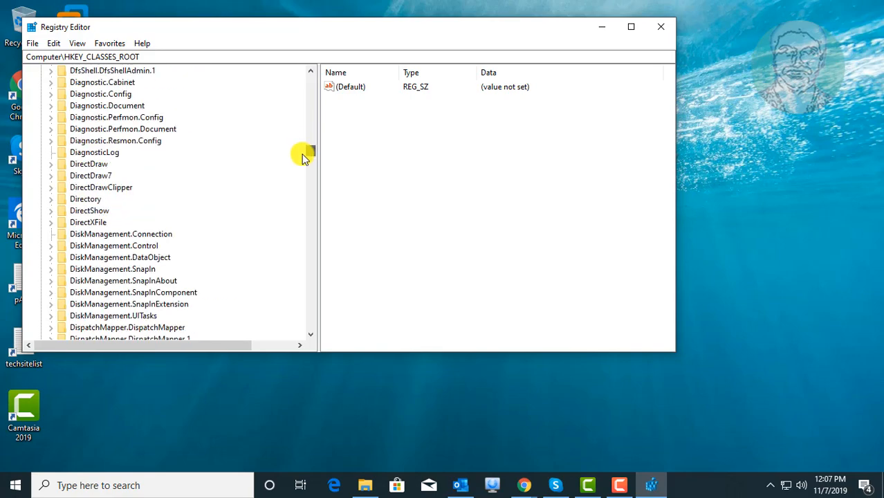
pyautogui.scroll(-3)
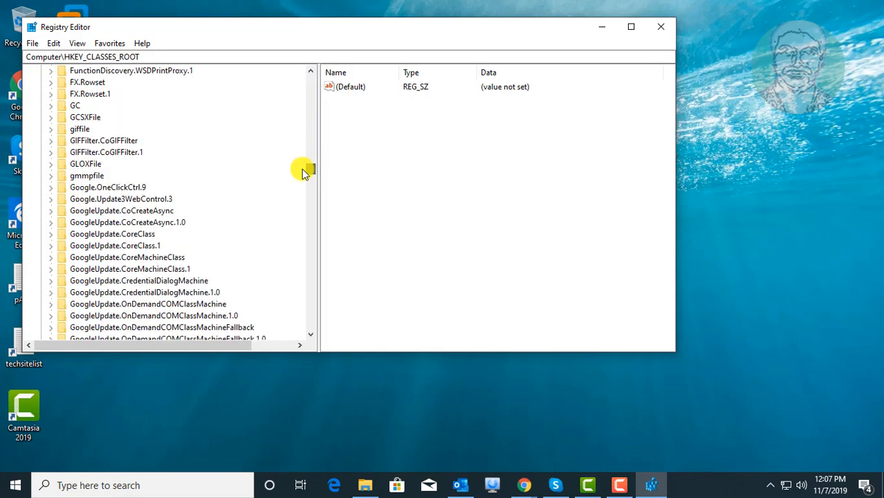
pyautogui.scroll(-3)
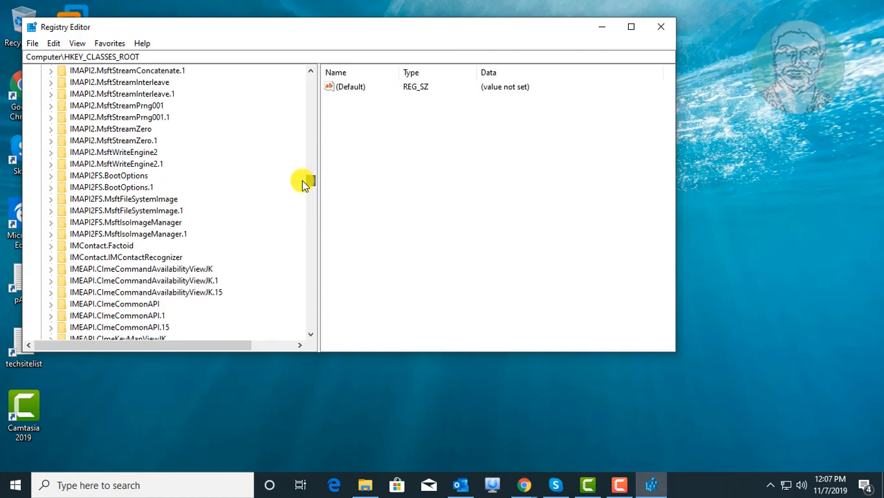
pyautogui.scroll(-3)
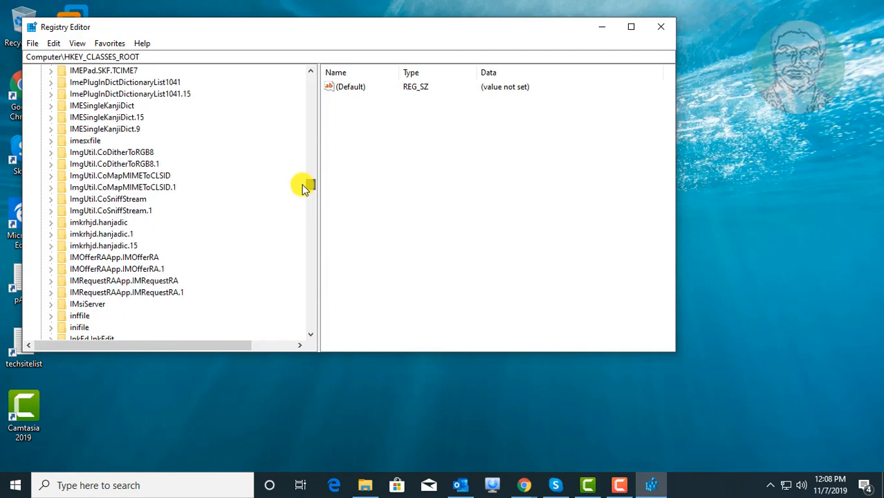
pyautogui.scroll(-3)
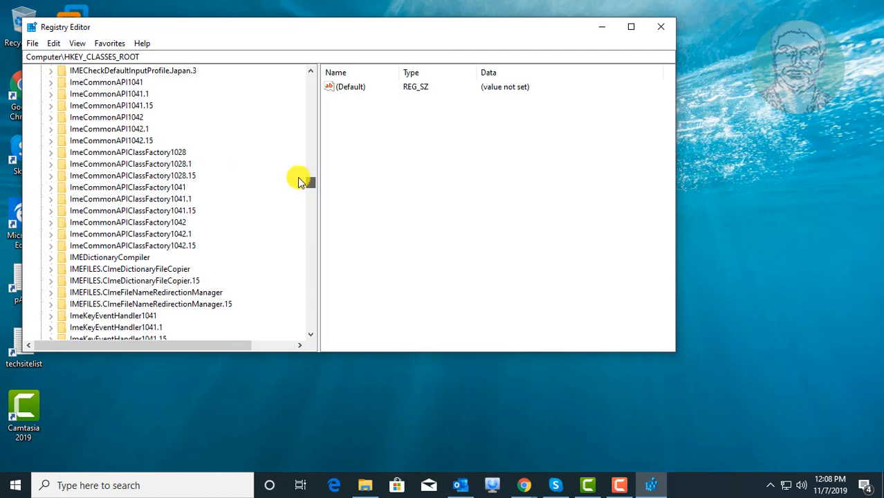
pyautogui.scroll(-3)
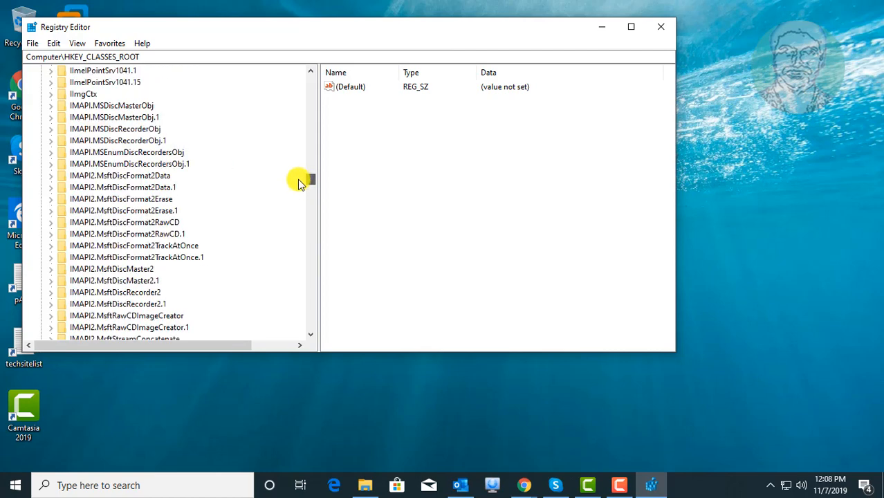
pyautogui.scroll(-3)
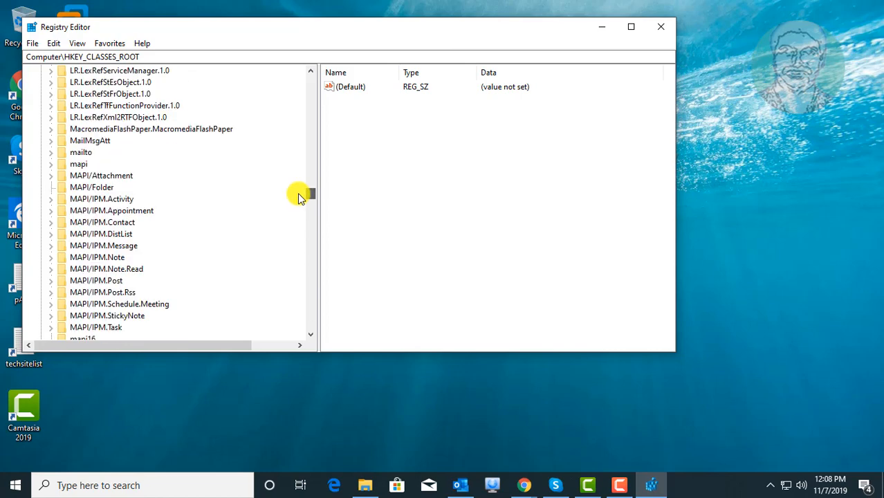
pyautogui.scroll(-3)
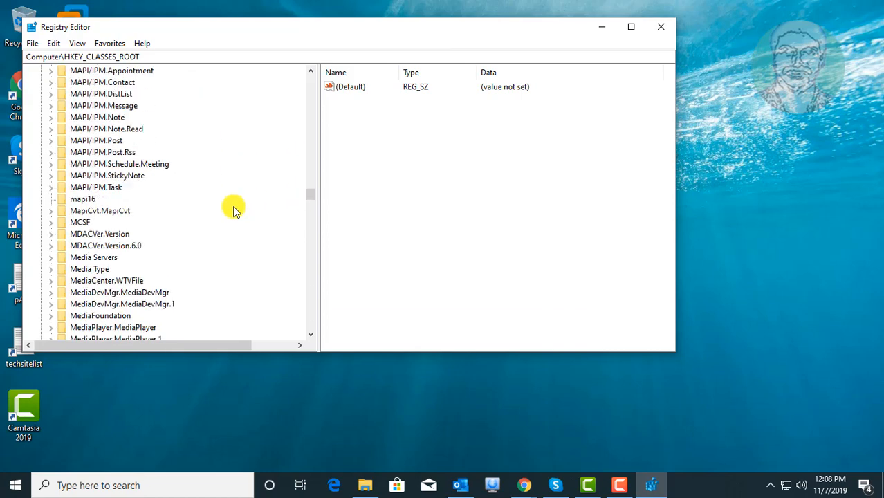
pyautogui.scroll(-3)
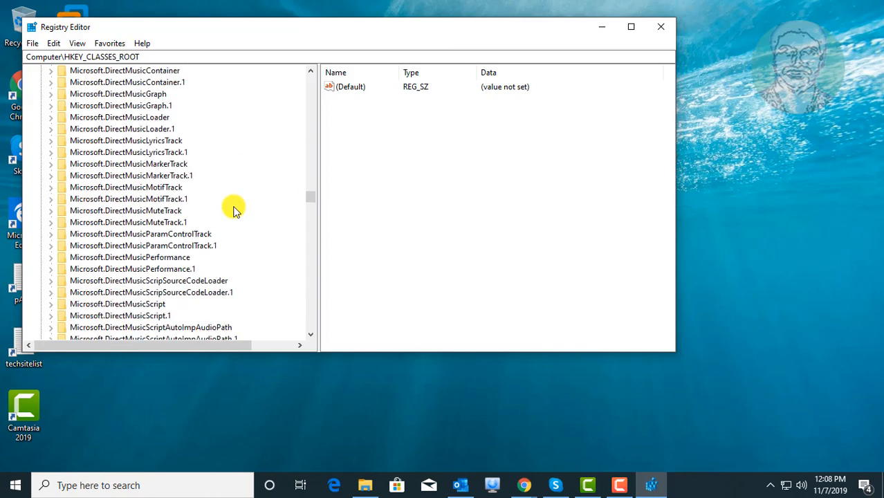
pyautogui.scroll(-3)
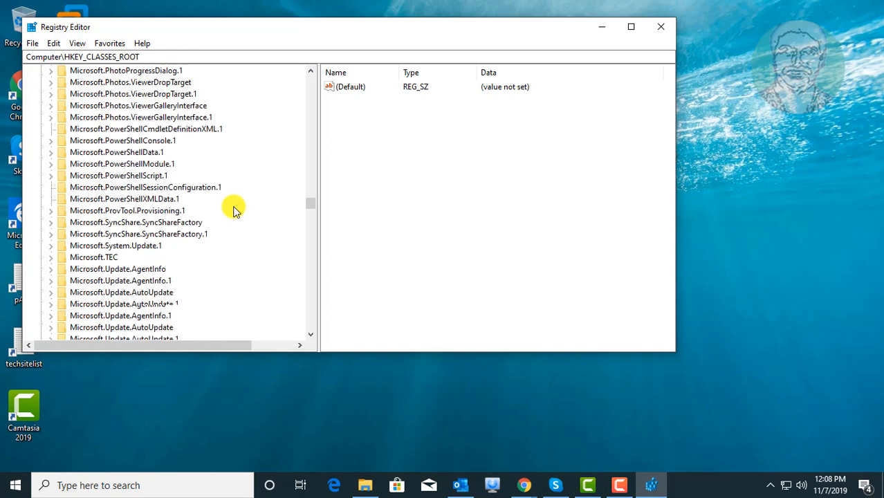
pyautogui.scroll(-3)
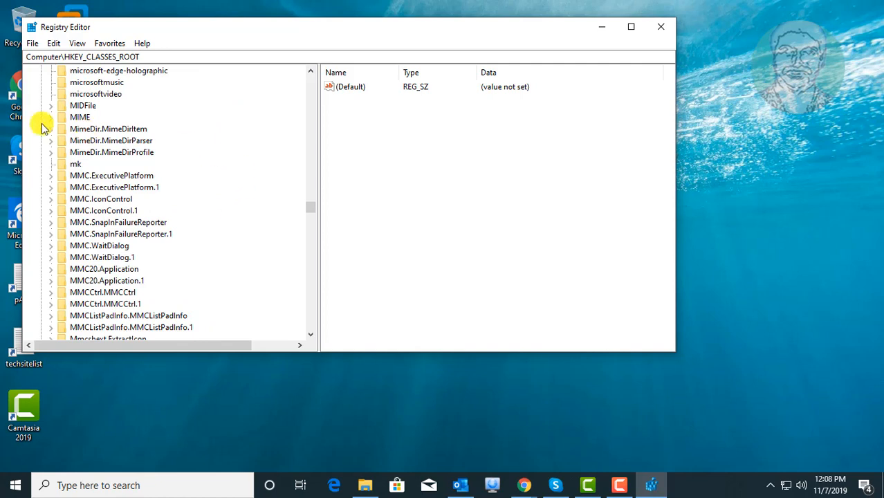
# Expand MIME\Database\Content Type and scroll to the image/jpeg key.
pyautogui.click(79, 116)
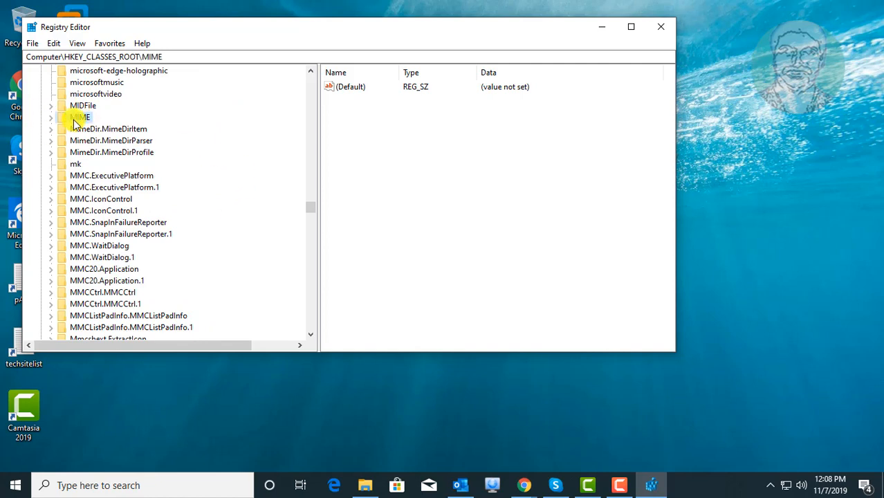
pyautogui.click(50, 116)
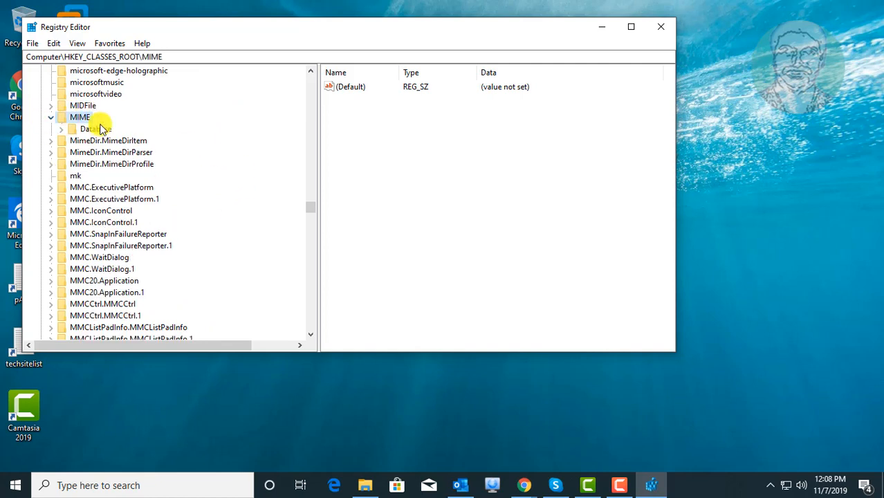
pyautogui.click(94, 129)
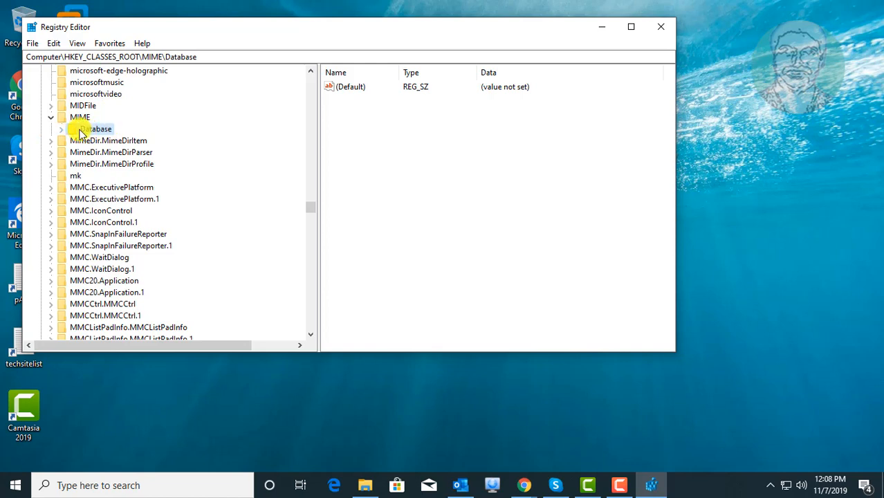
pyautogui.click(61, 129)
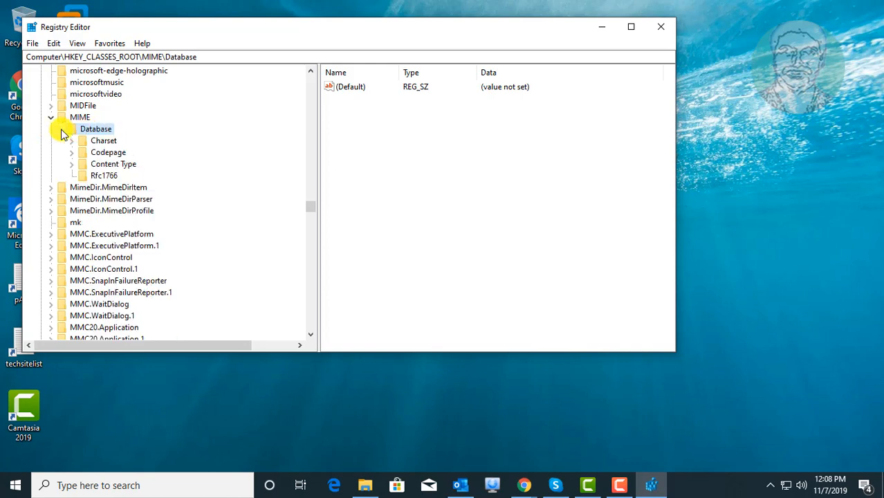
pyautogui.click(113, 164)
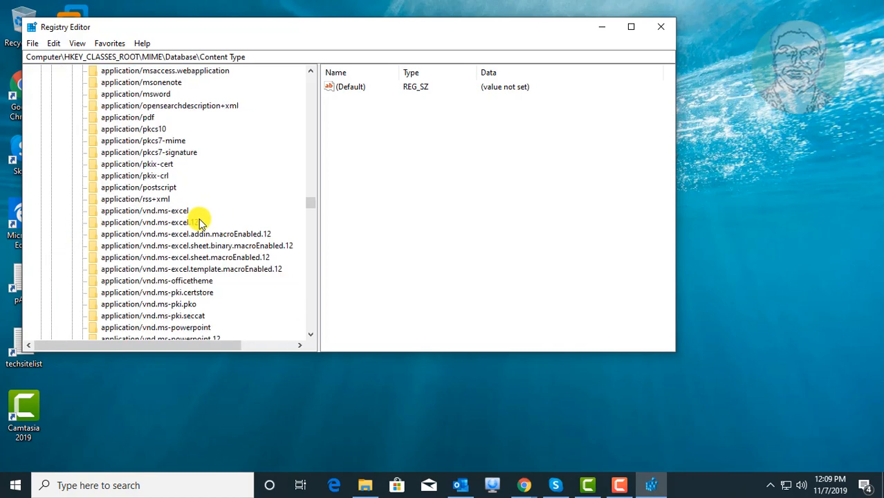
pyautogui.scroll(-3)
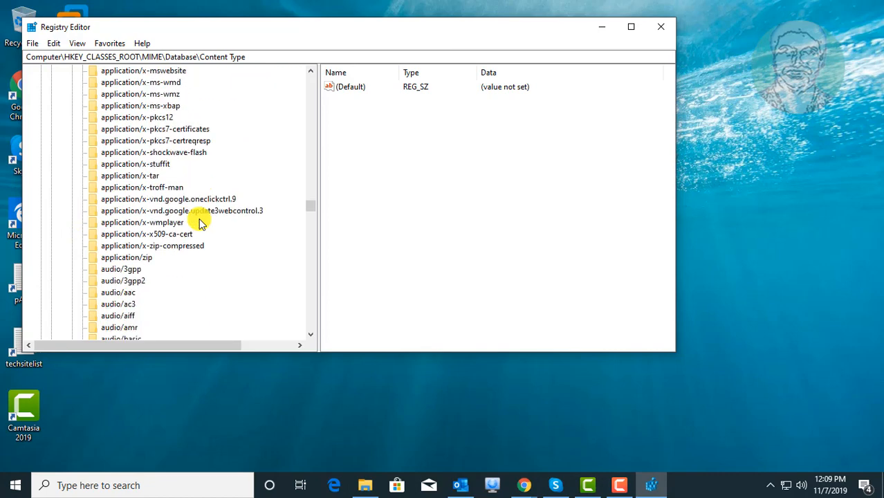
pyautogui.scroll(-3)
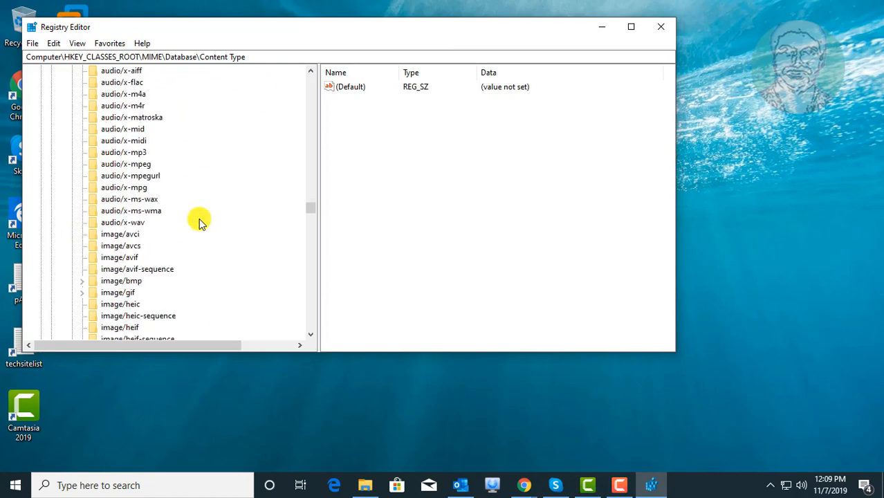
pyautogui.scroll(-3)
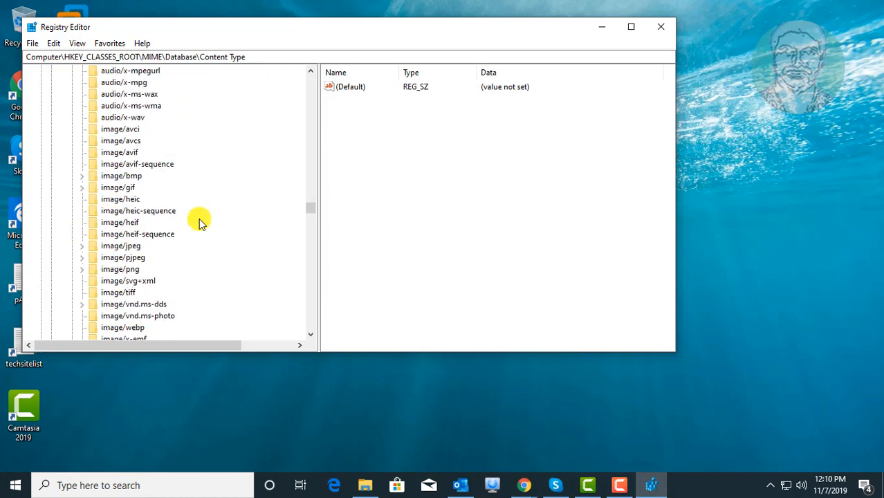
pyautogui.scroll(-3)
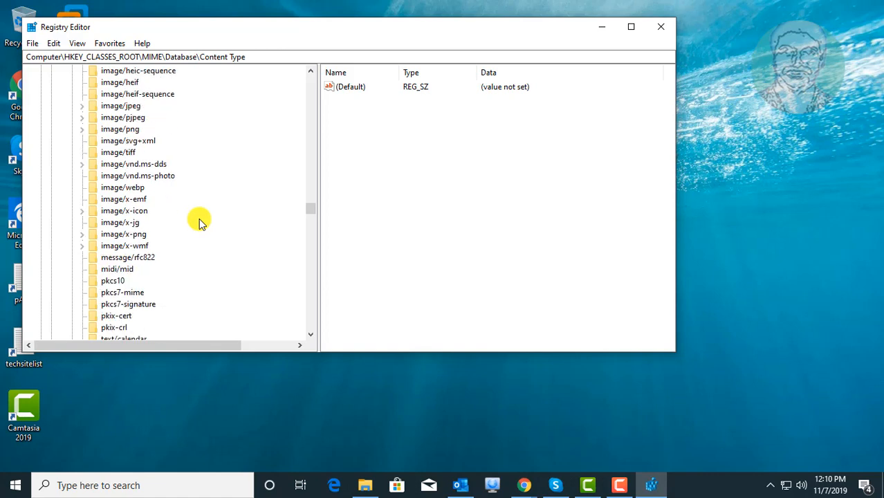
pyautogui.moveTo(119, 113)
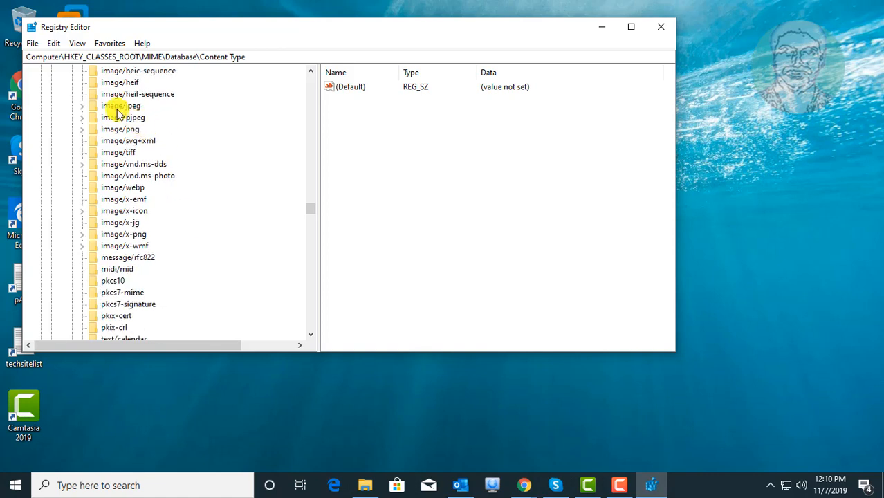
# Select image/jpeg and bring up its Extension value, currently .jfif, for editing.
pyautogui.click(122, 105)
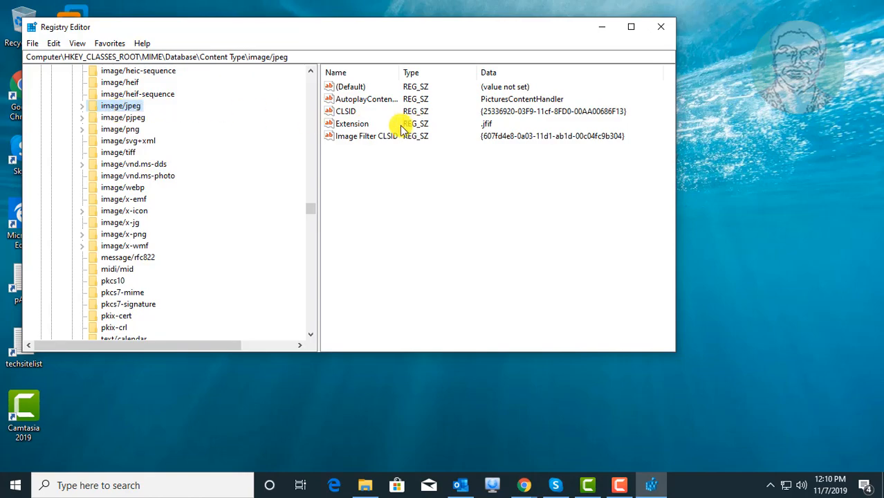
pyautogui.click(352, 123)
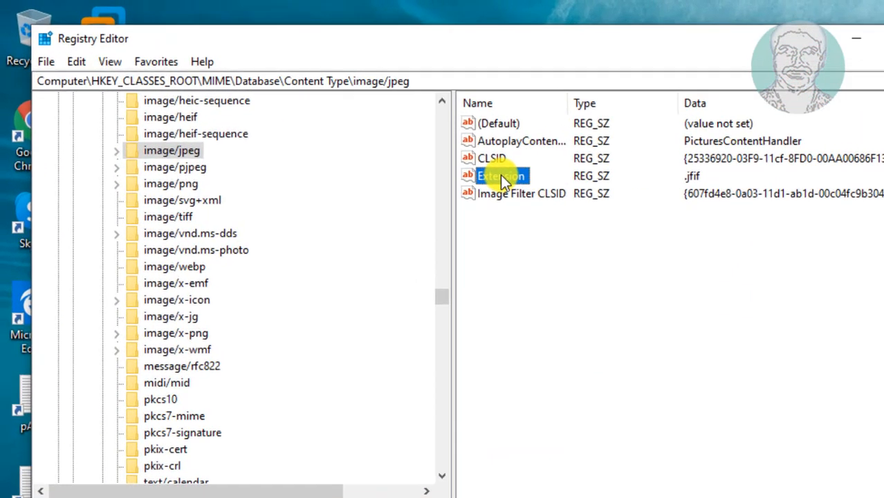
pyautogui.doubleClick(501, 176)
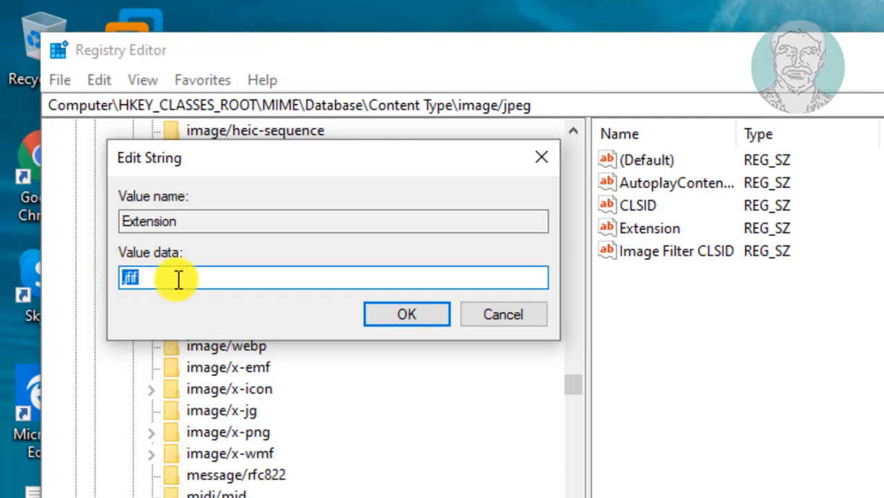
# Set the image/jpeg Extension value data to .jpg and confirm with OK.
pyautogui.write('jl')
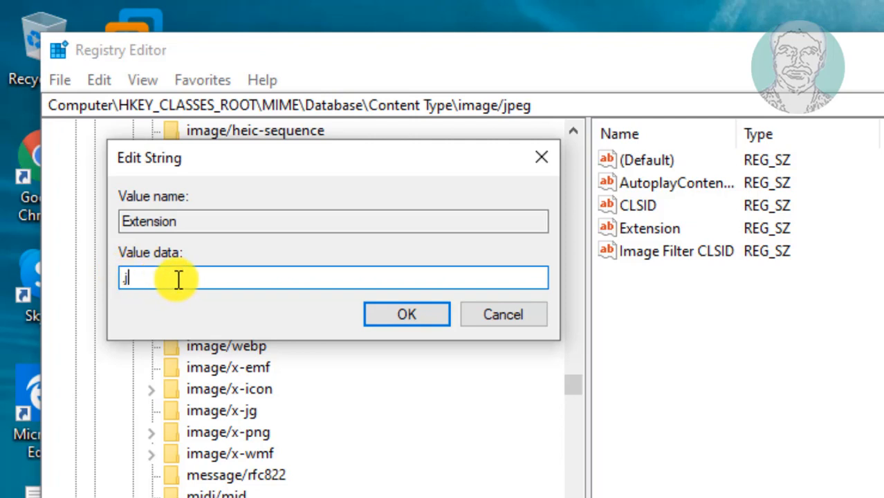
pyautogui.write('pg')
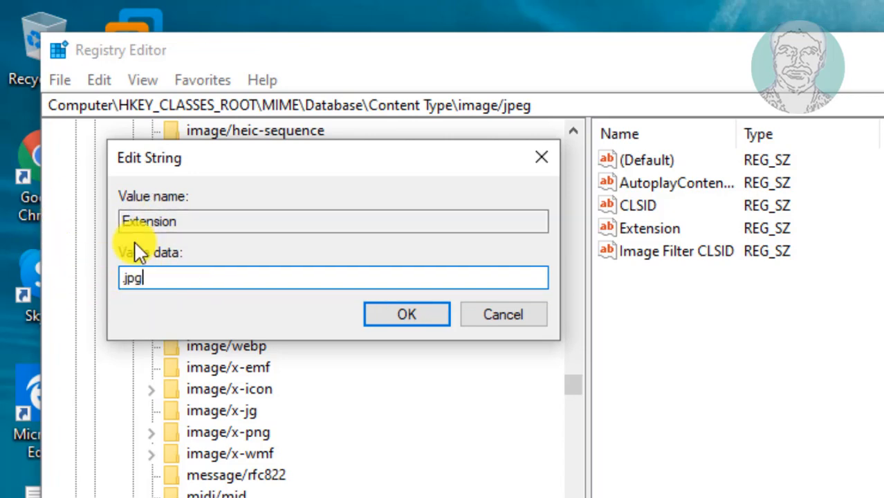
pyautogui.click(407, 312)
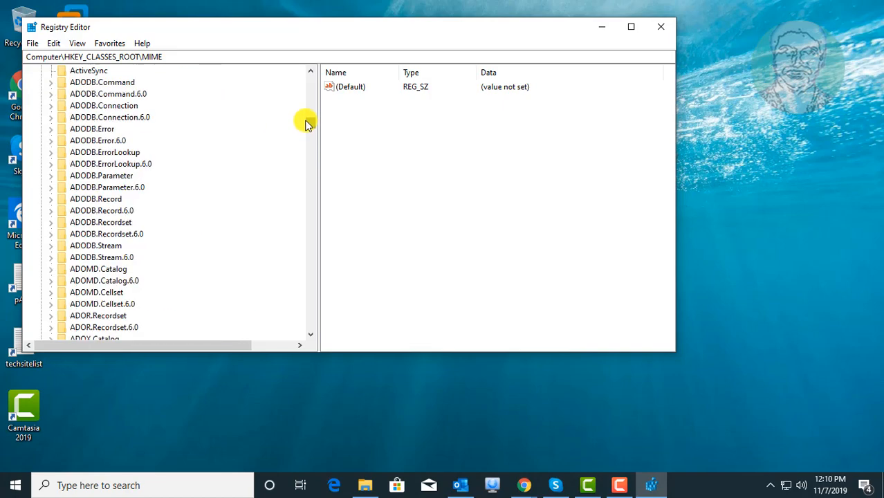
# Collapse HKEY_CLASSES_ROOT back to the top-level hives and close Registry Editor.
pyautogui.scroll(-3)
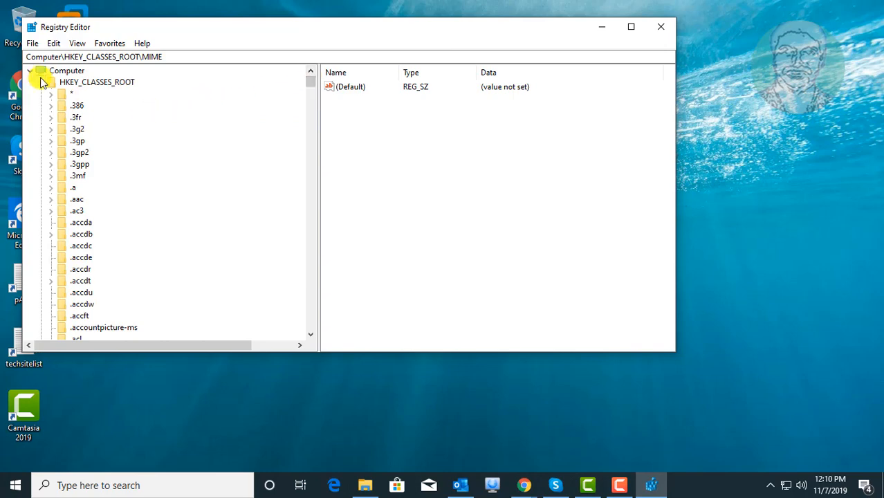
pyautogui.click(40, 82)
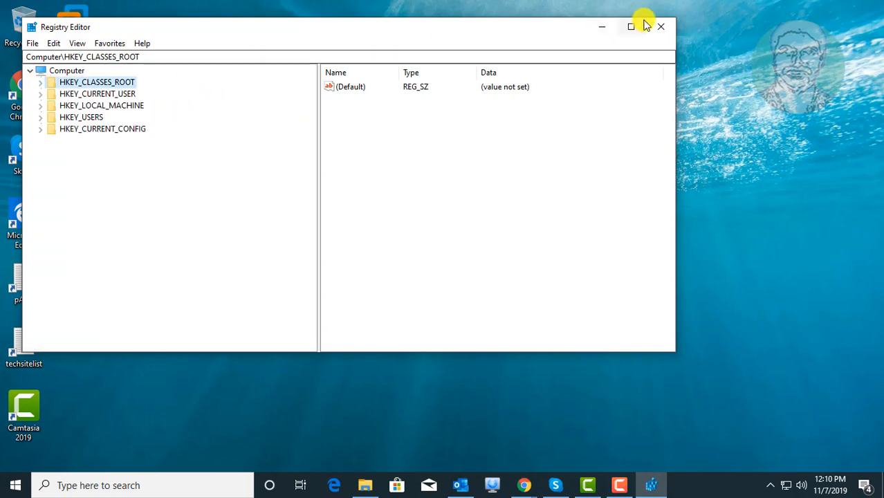
pyautogui.click(660, 26)
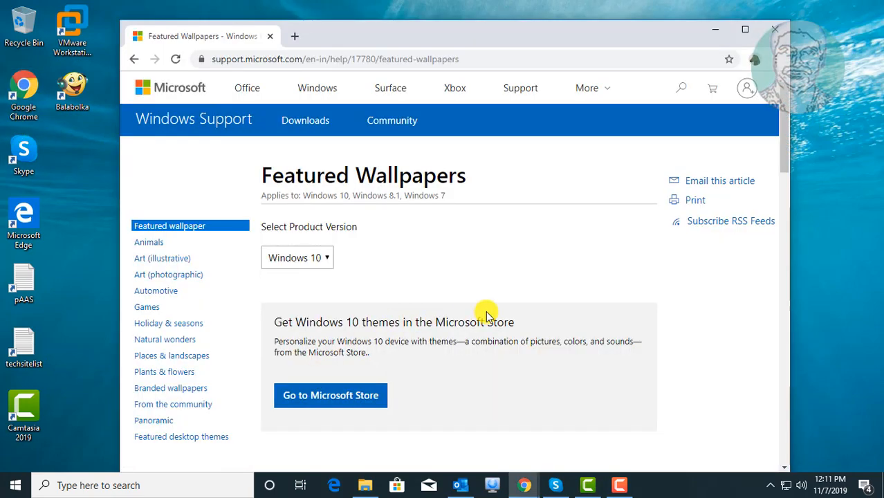
# Scroll the Featured Wallpapers page down to the wallpaper thumbnails.
pyautogui.scroll(-3)
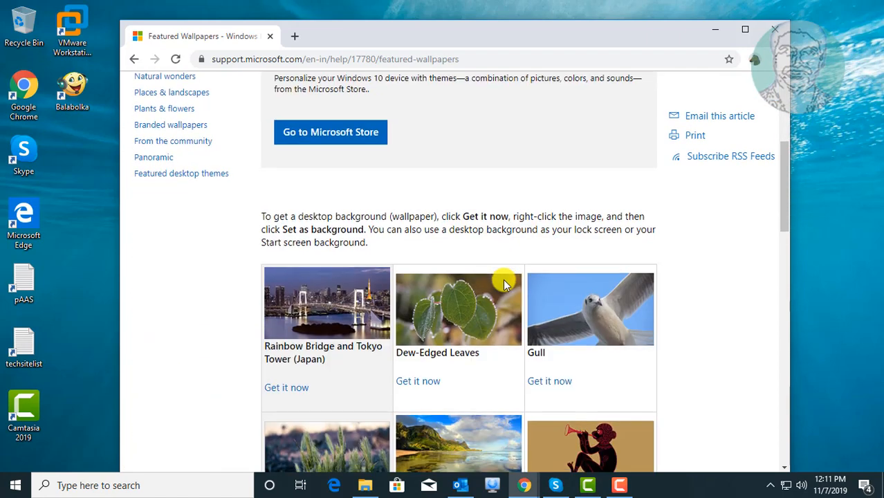
pyautogui.scroll(-3)
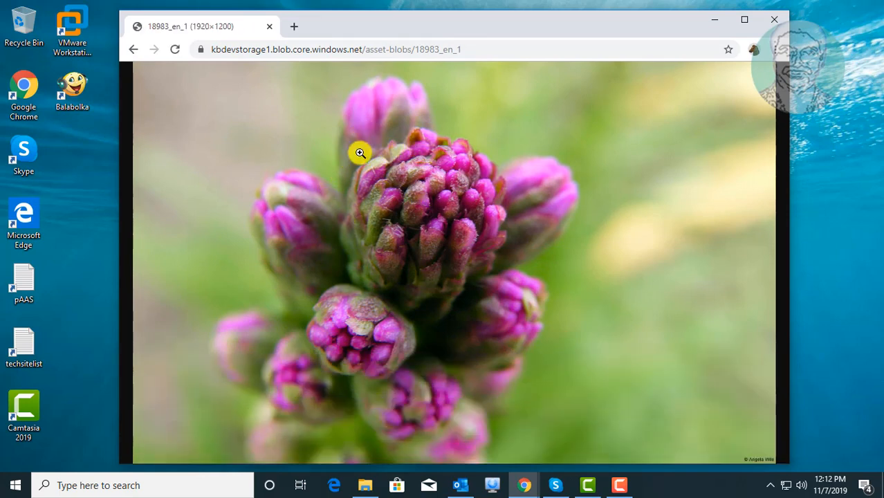
pyautogui.moveTo(396, 178)
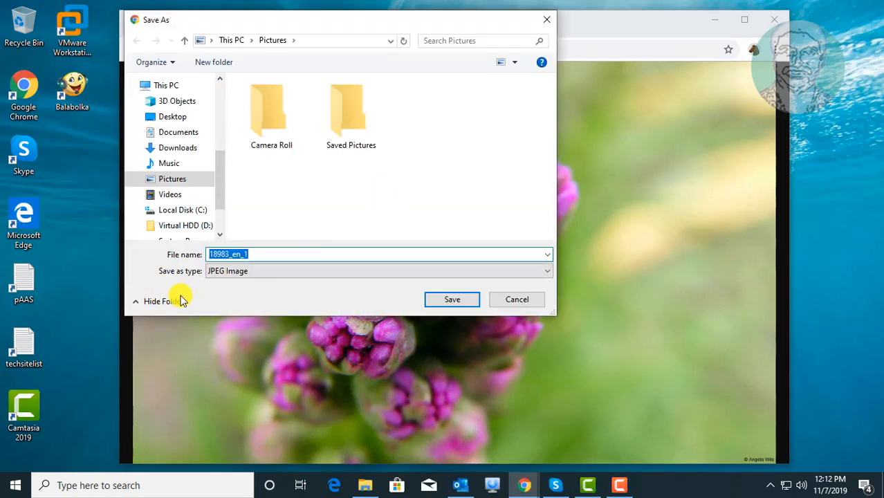
# Save the pink flower wallpaper as a JPEG and view the download in Photos.
pyautogui.click(452, 299)
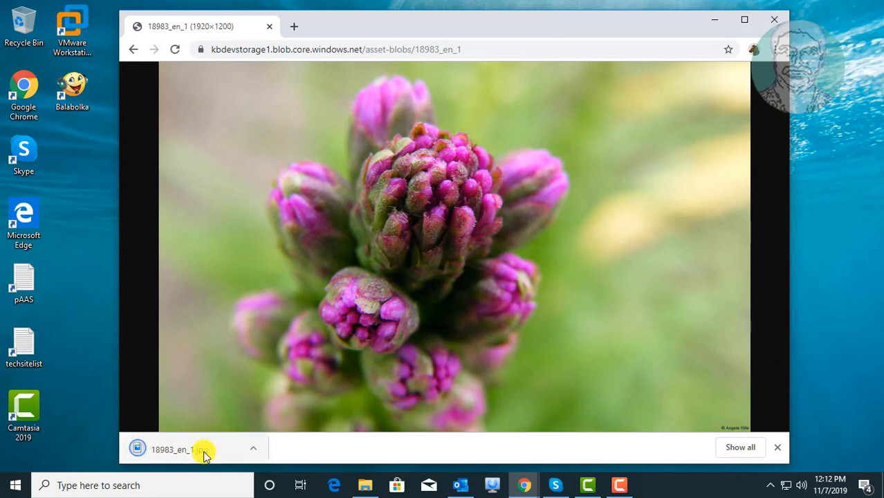
pyautogui.click(191, 456)
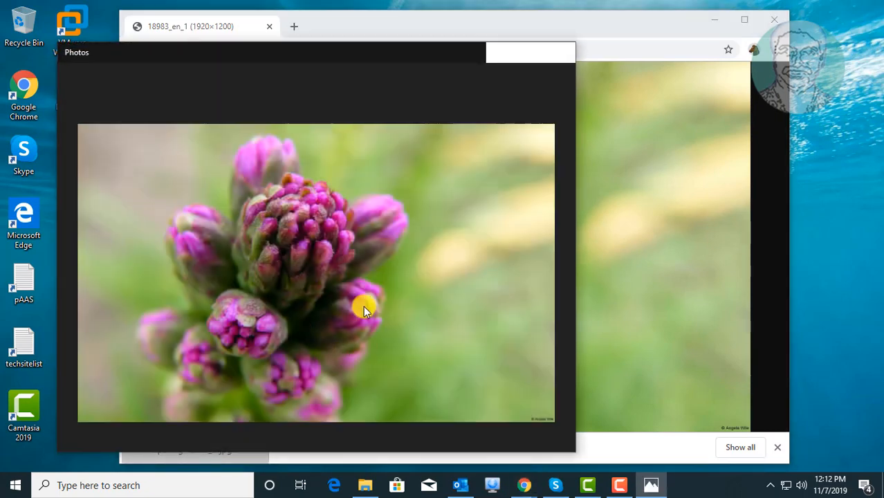